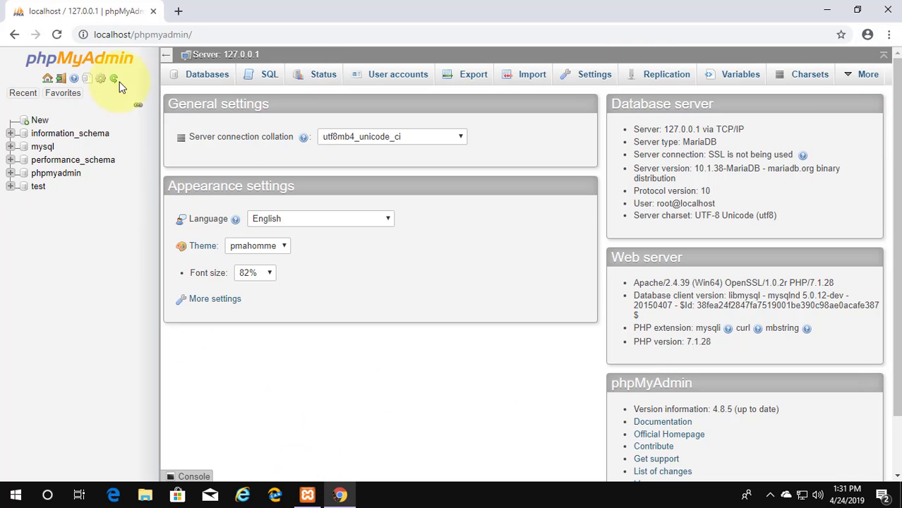
mouse_move(821, 14)
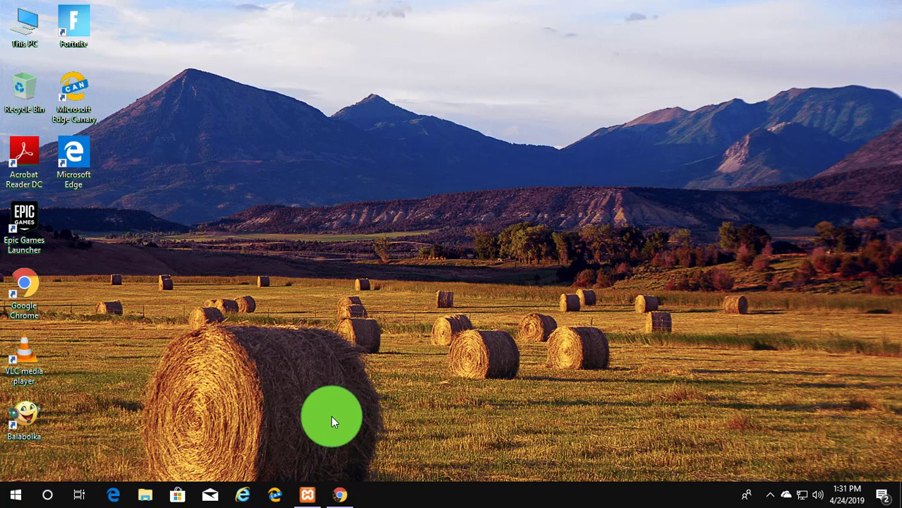
Stop the Apache and MySQL services in XAMPP Control Panel and close it.
click(308, 494)
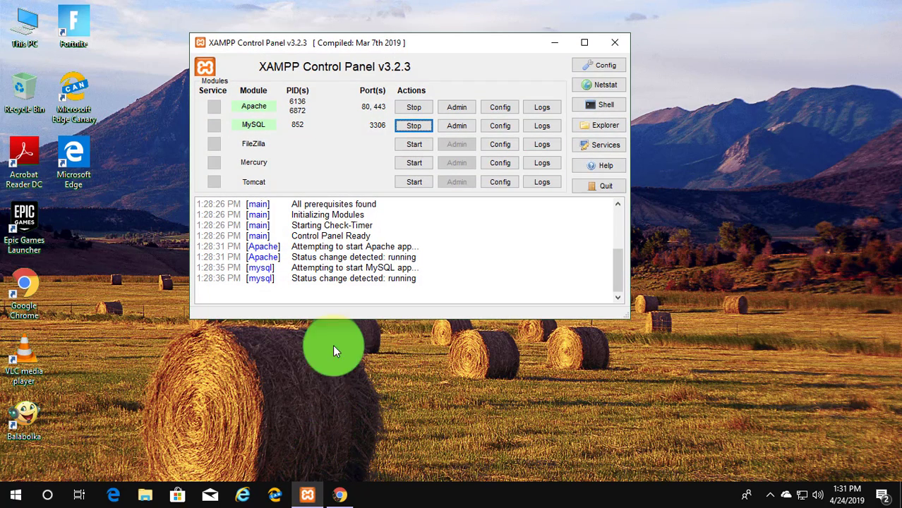
click(413, 107)
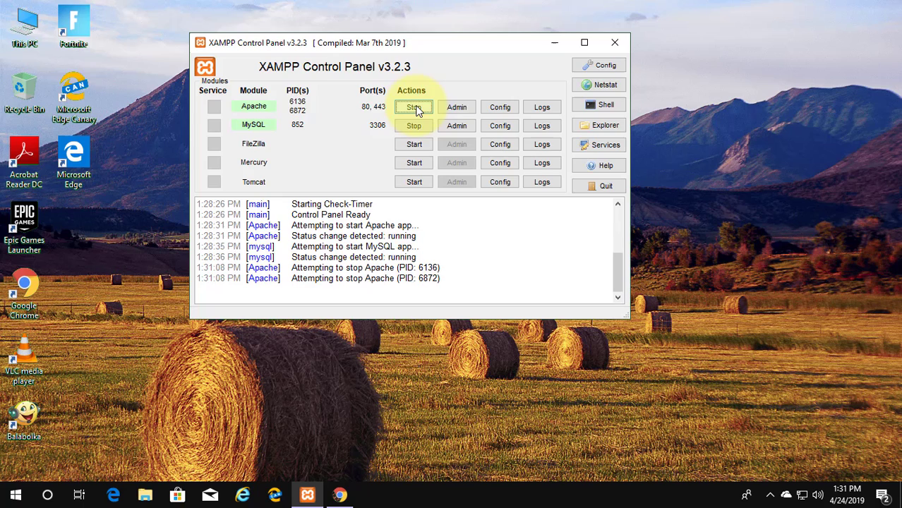
click(414, 107)
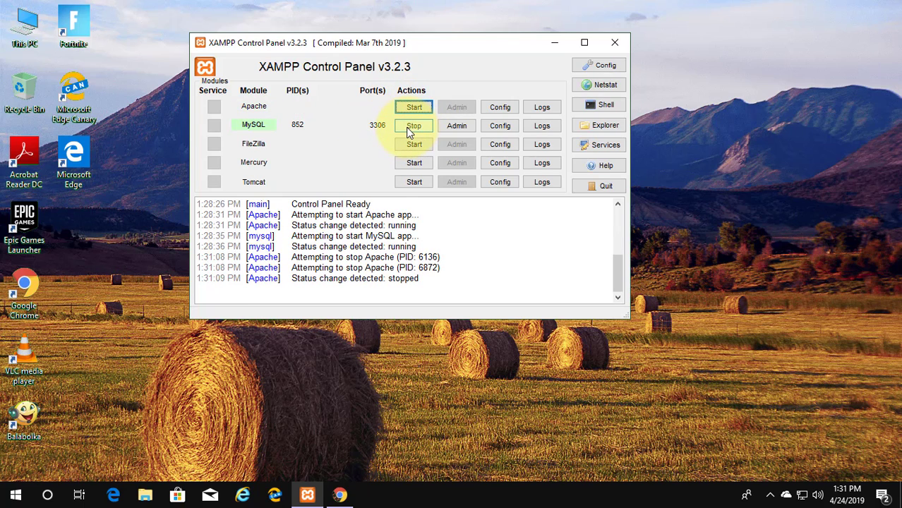
click(412, 124)
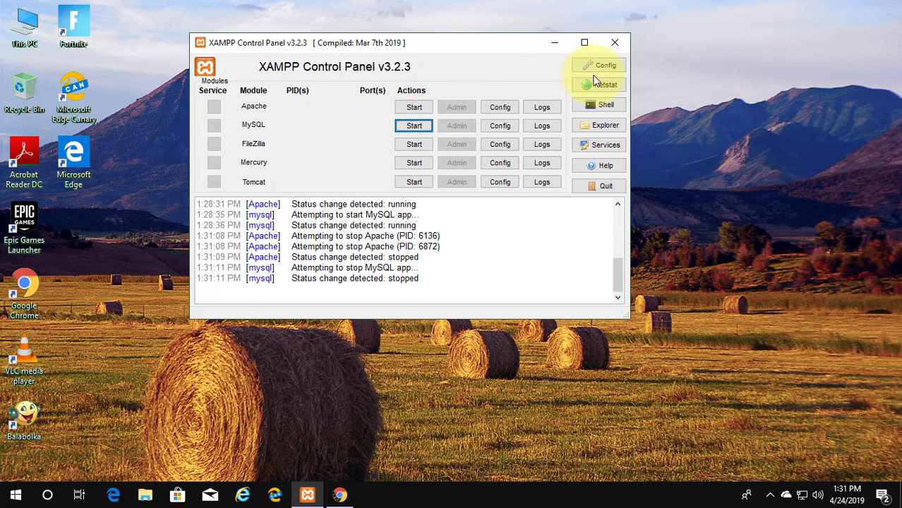
click(616, 42)
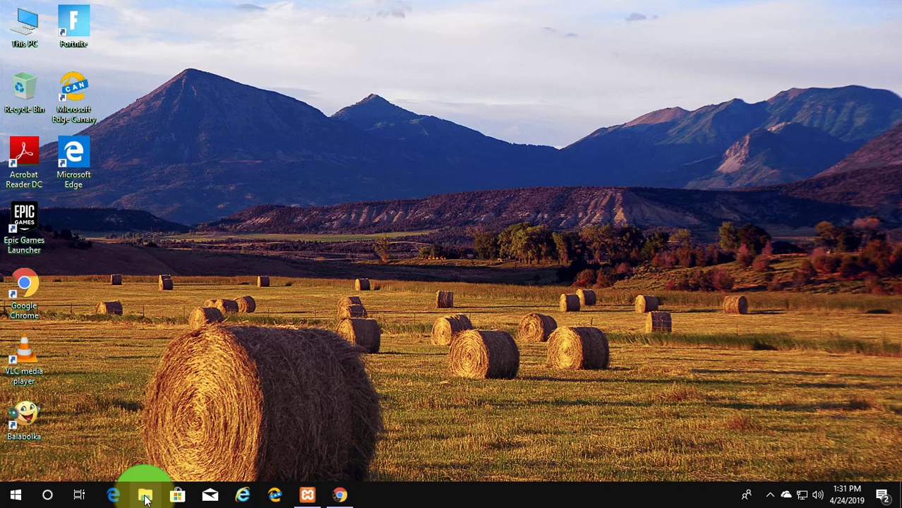
Browse to C:\xampp_old\mysql\data in File Explorer.
click(146, 494)
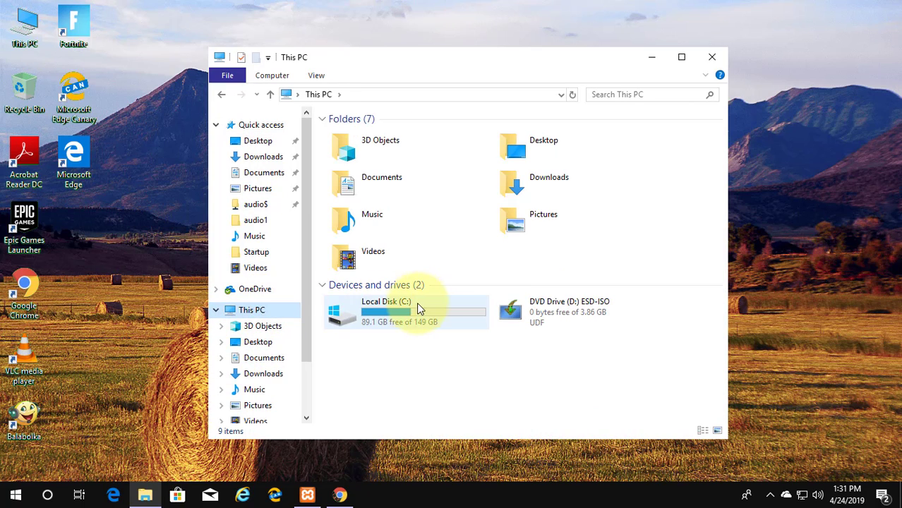
double_click(387, 312)
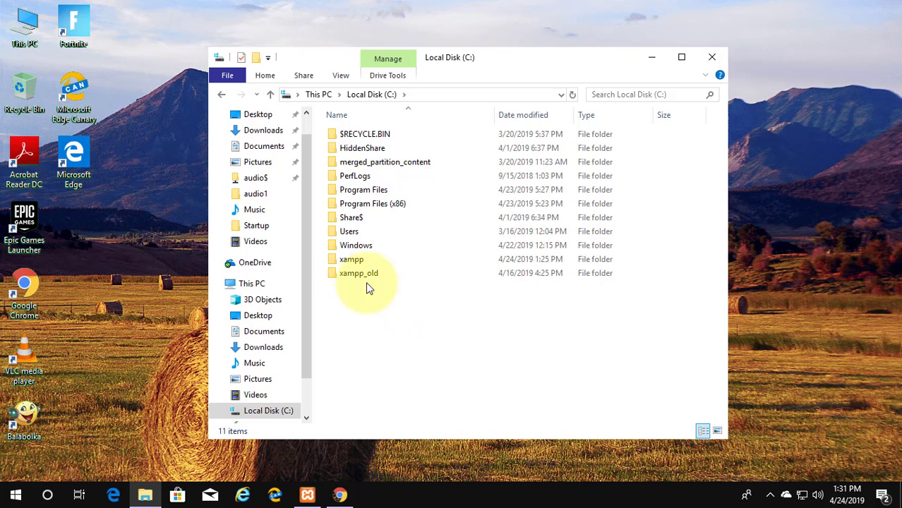
click(356, 272)
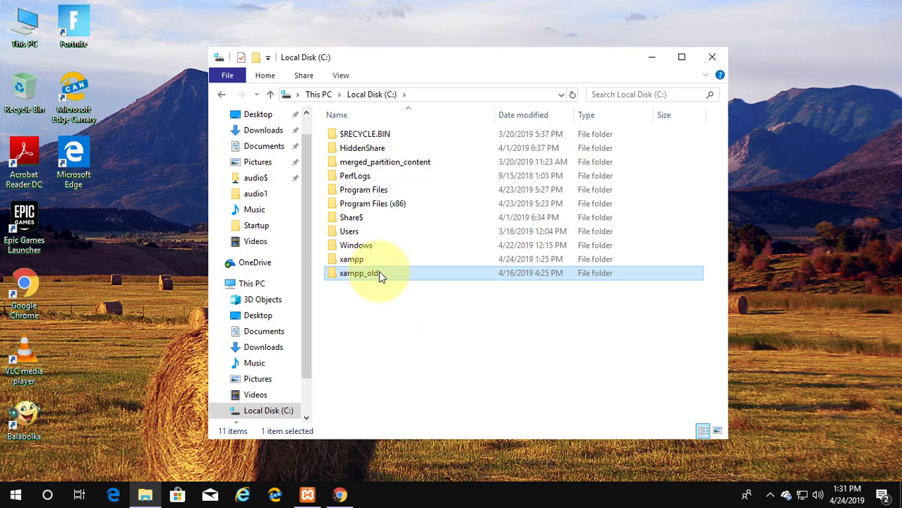
double_click(356, 274)
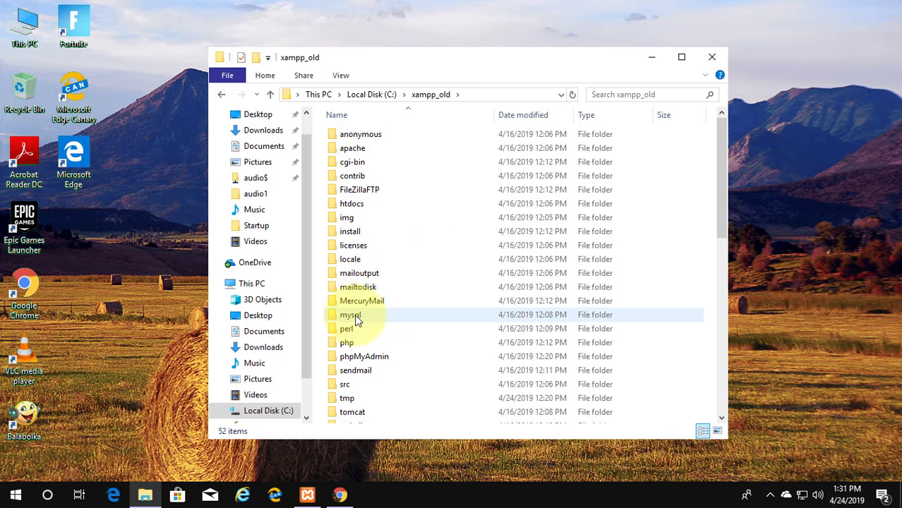
double_click(348, 314)
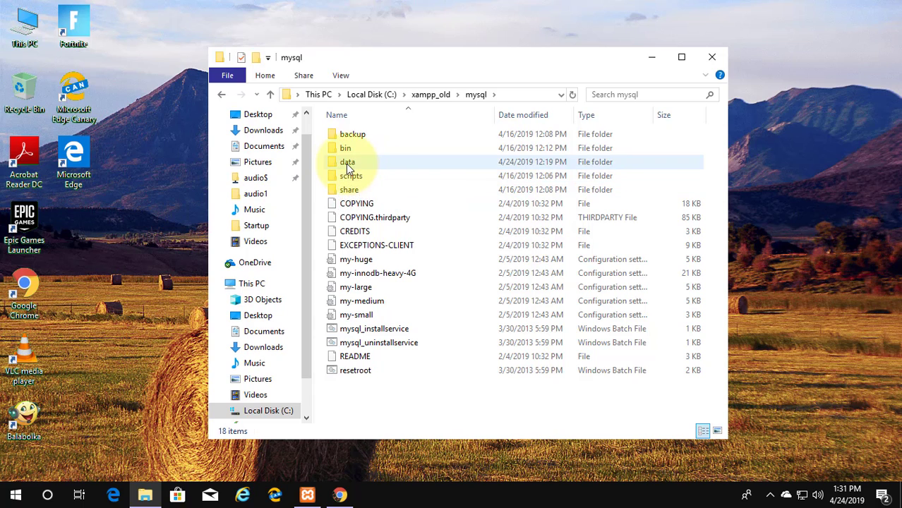
double_click(347, 161)
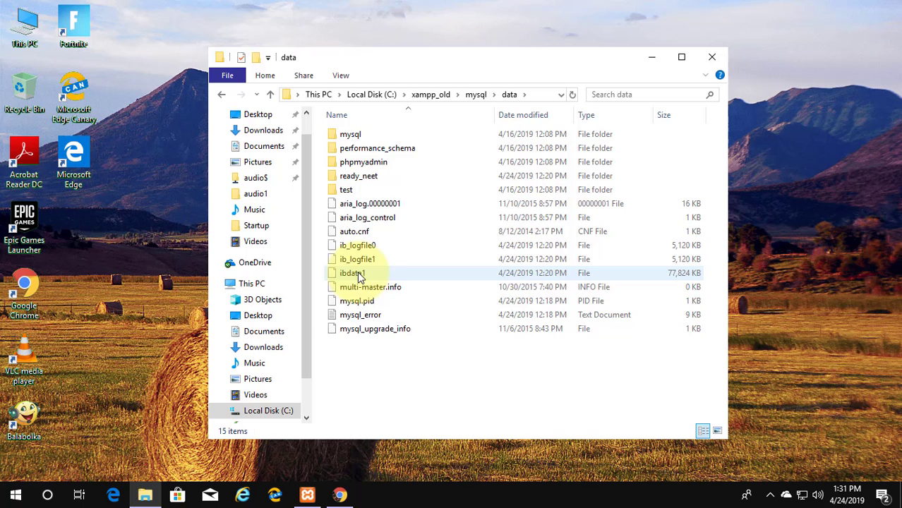
Copy the old ibdata1 file and return to the C drive root.
click(353, 272)
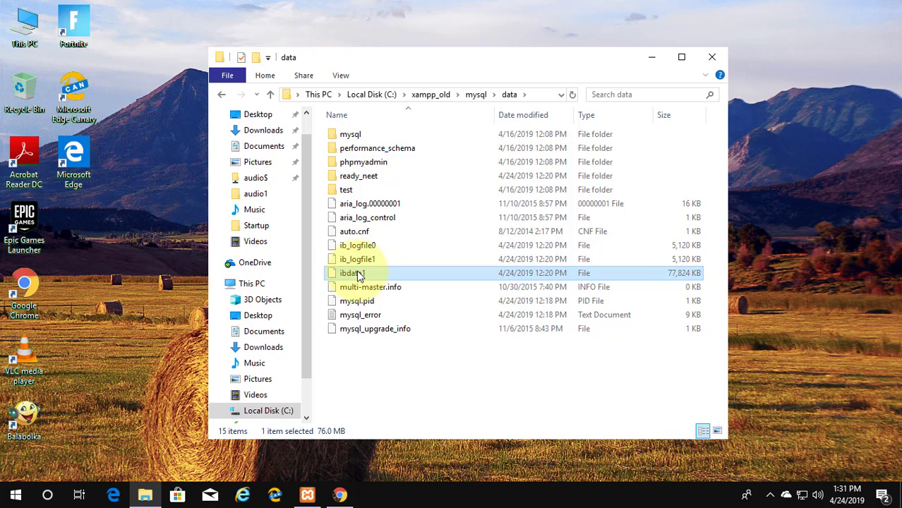
right_click(348, 273)
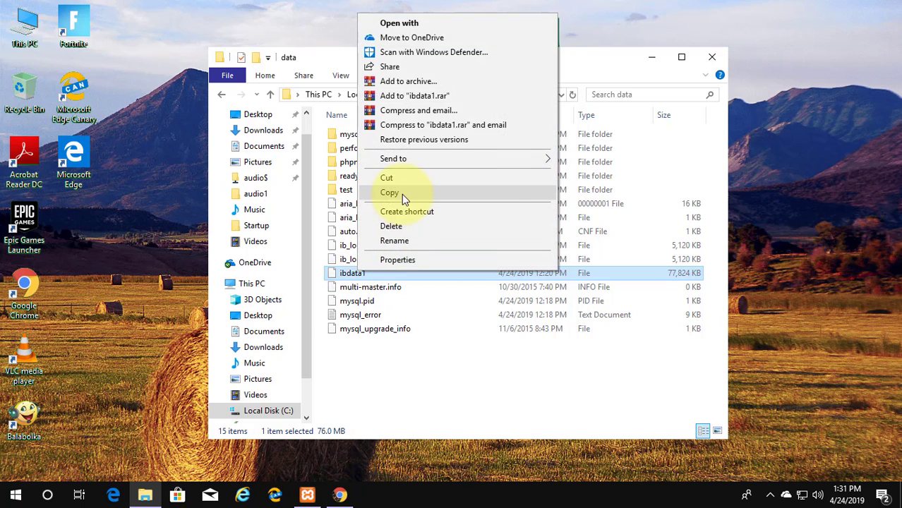
click(389, 192)
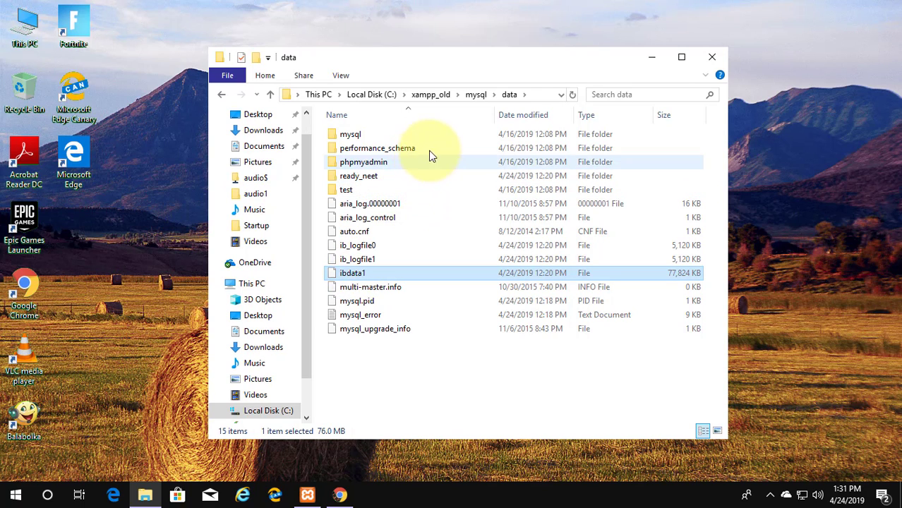
click(271, 93)
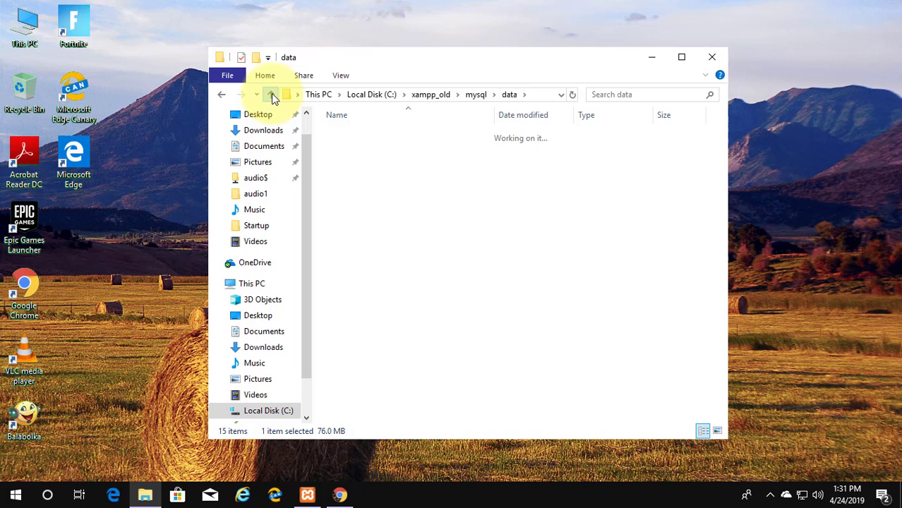
click(273, 94)
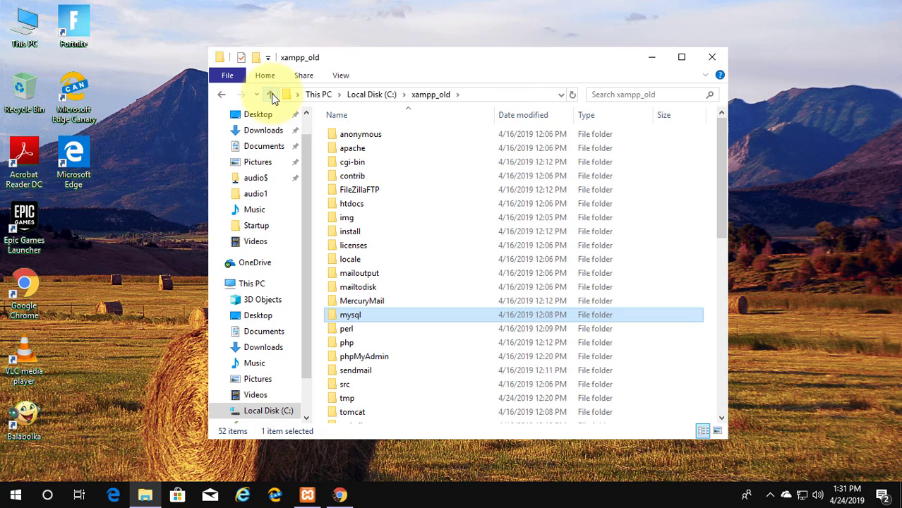
click(273, 93)
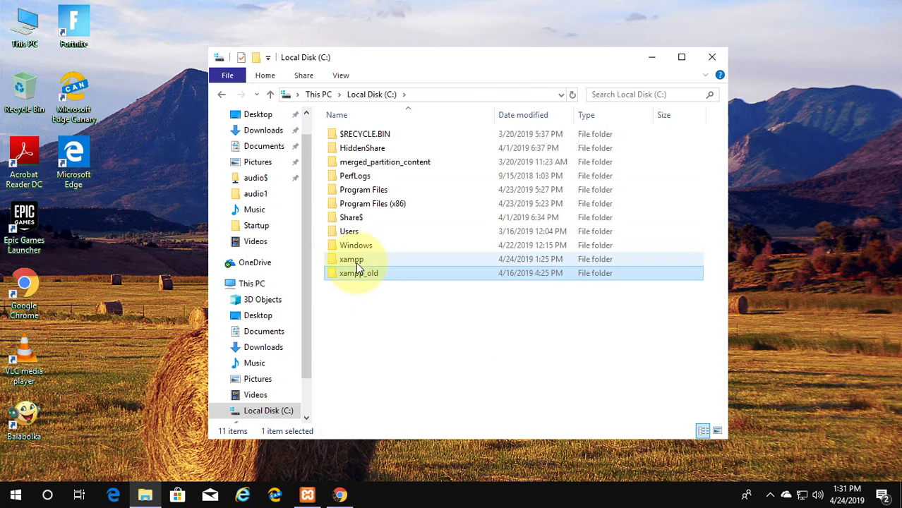
Browse into C:\xampp\mysql\data of the new installation.
double_click(351, 260)
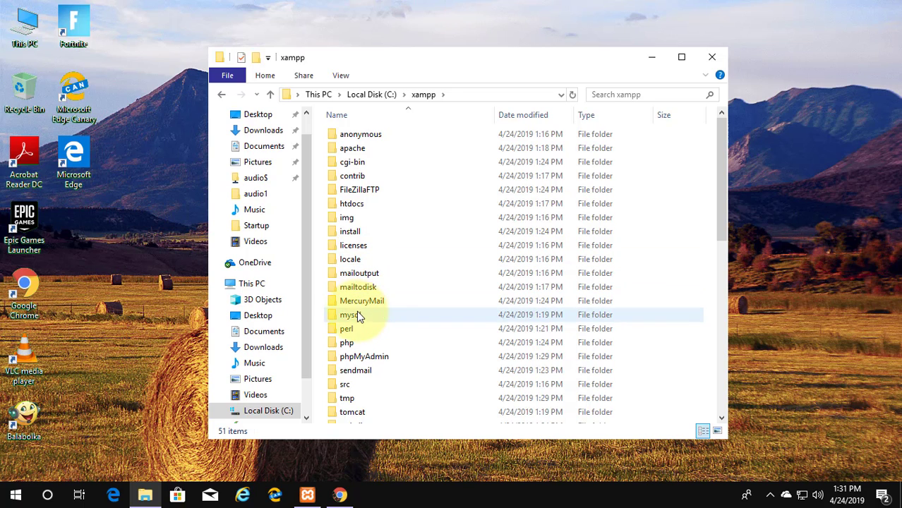
double_click(350, 313)
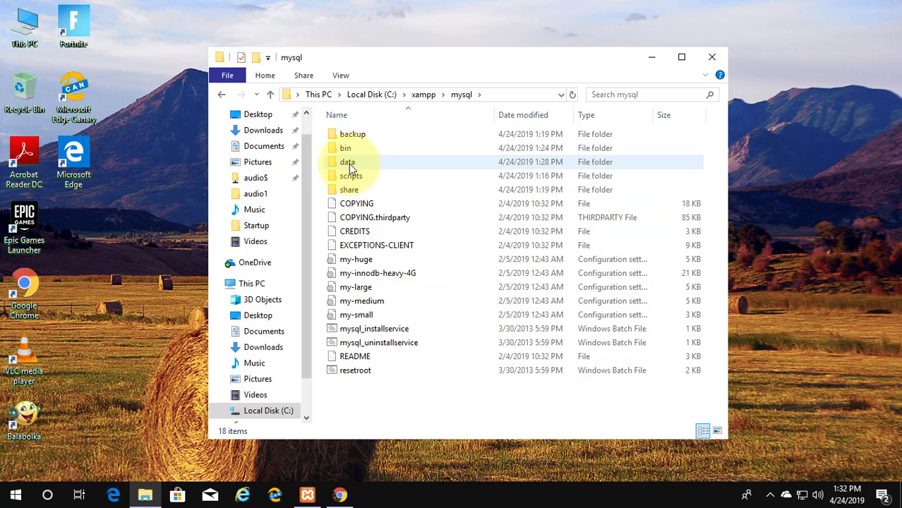
double_click(347, 161)
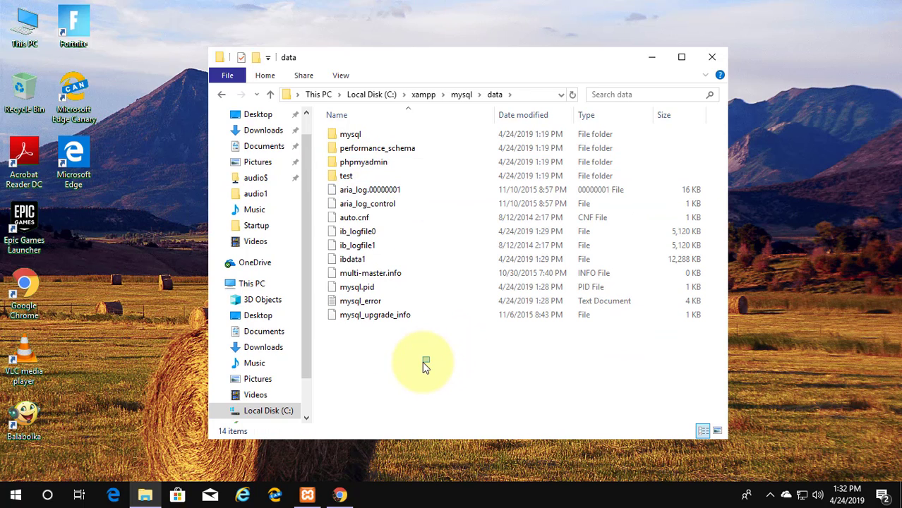
Paste the old ibdata1 into the new data folder, overwriting the existing file.
right_click(424, 364)
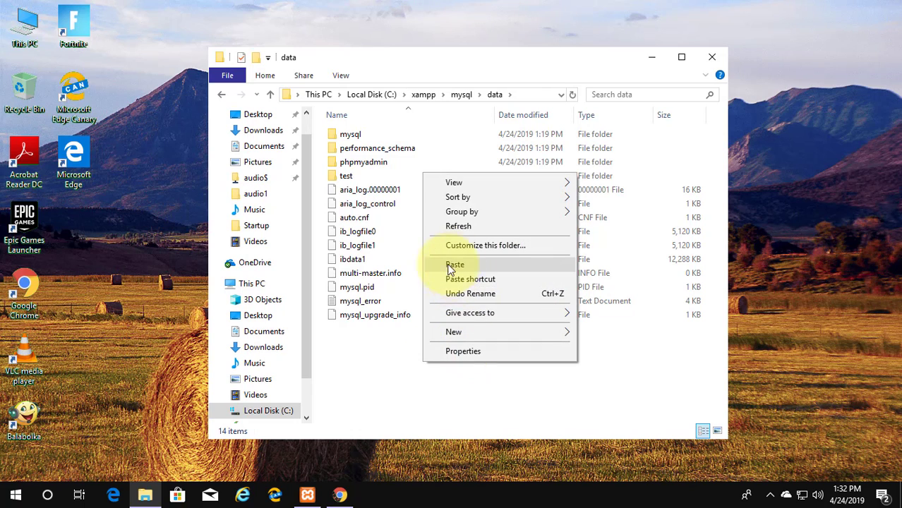
click(454, 265)
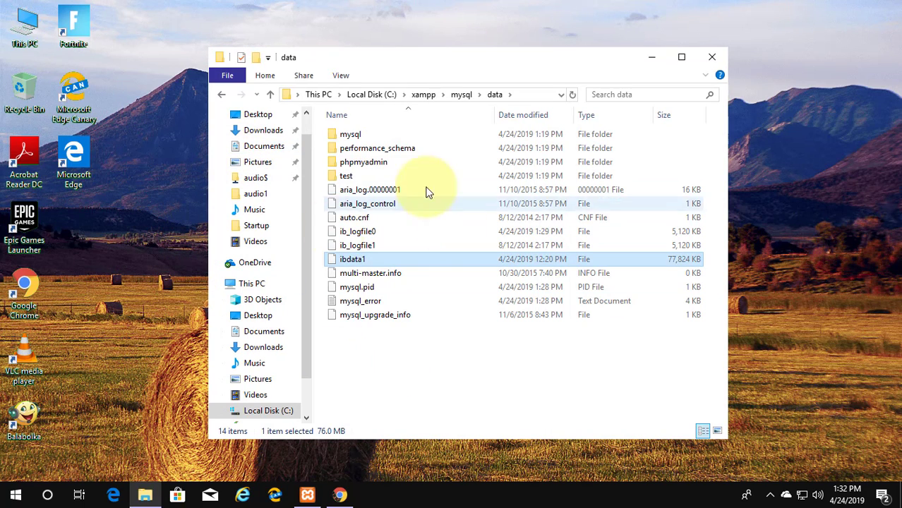
click(435, 392)
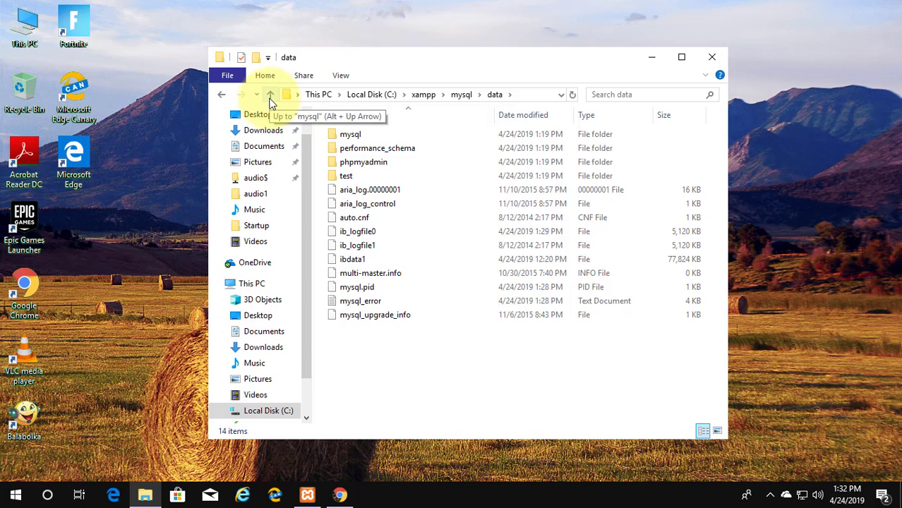
Return to C:\xampp_old\mysql\data.
click(271, 95)
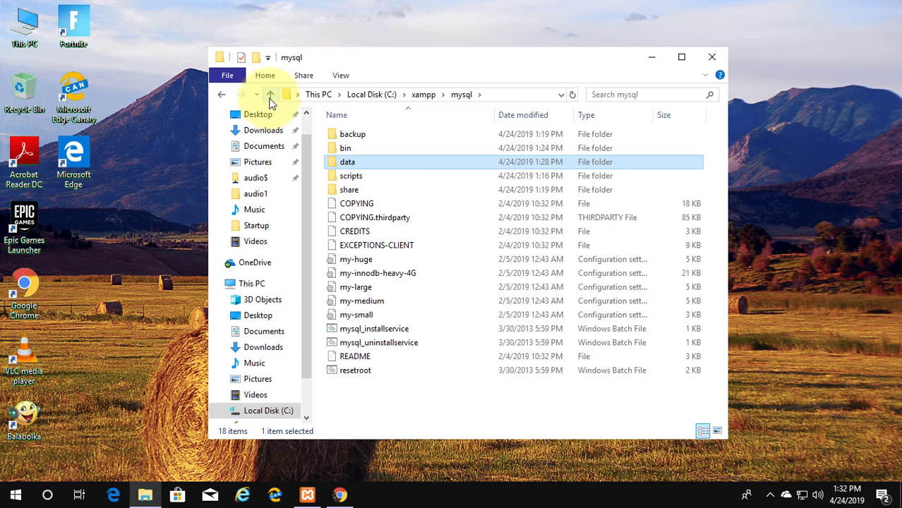
click(276, 94)
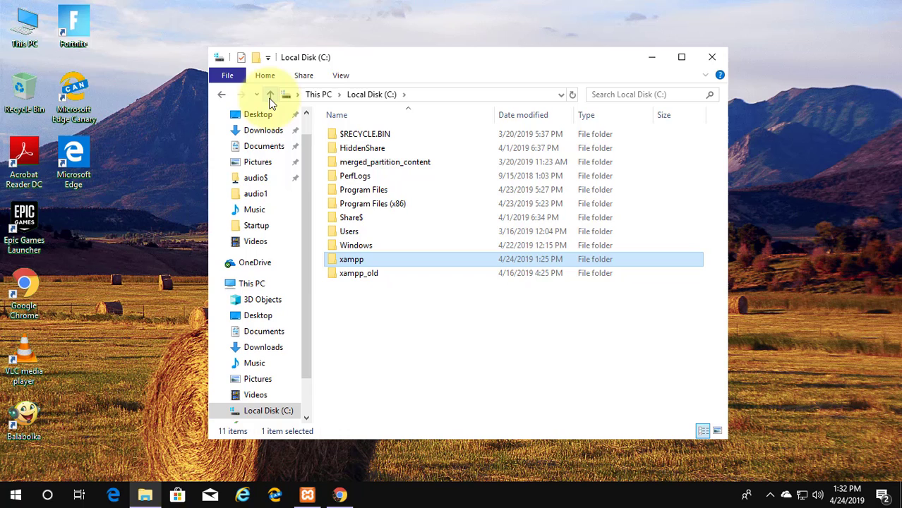
double_click(355, 272)
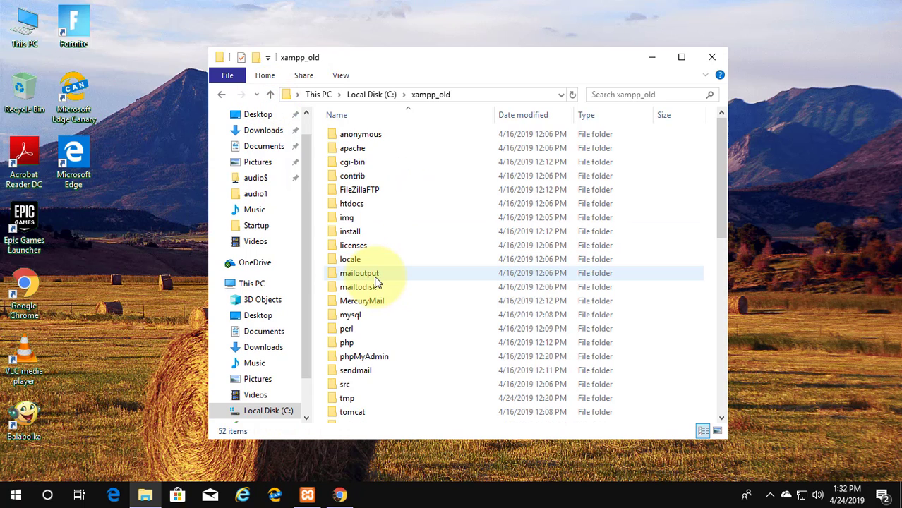
mouse_move(389, 286)
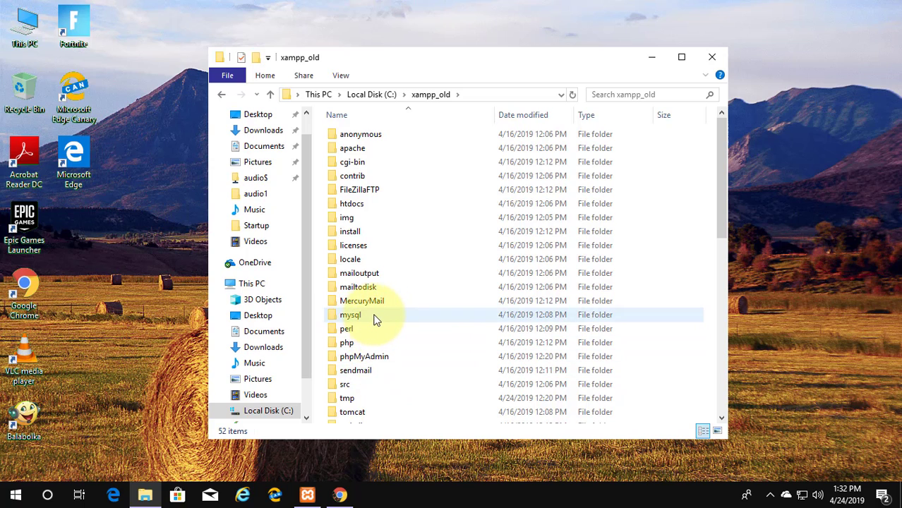
double_click(350, 314)
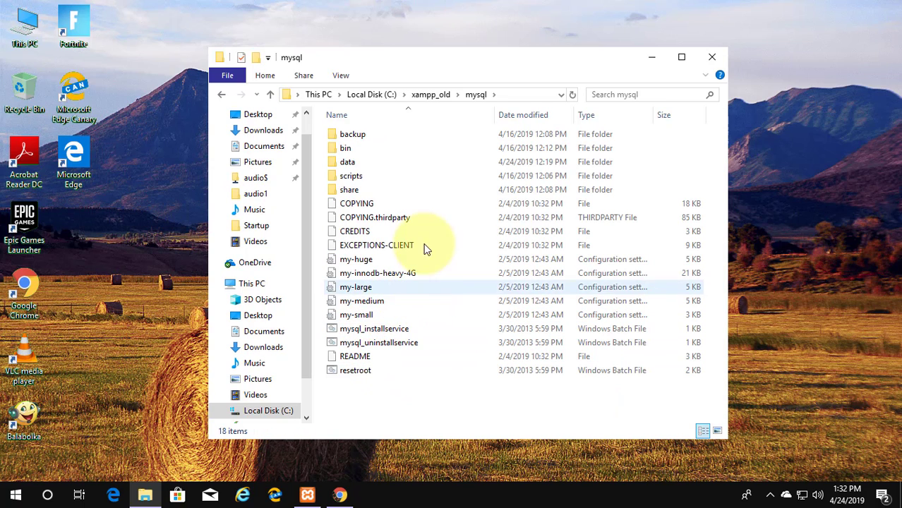
double_click(350, 161)
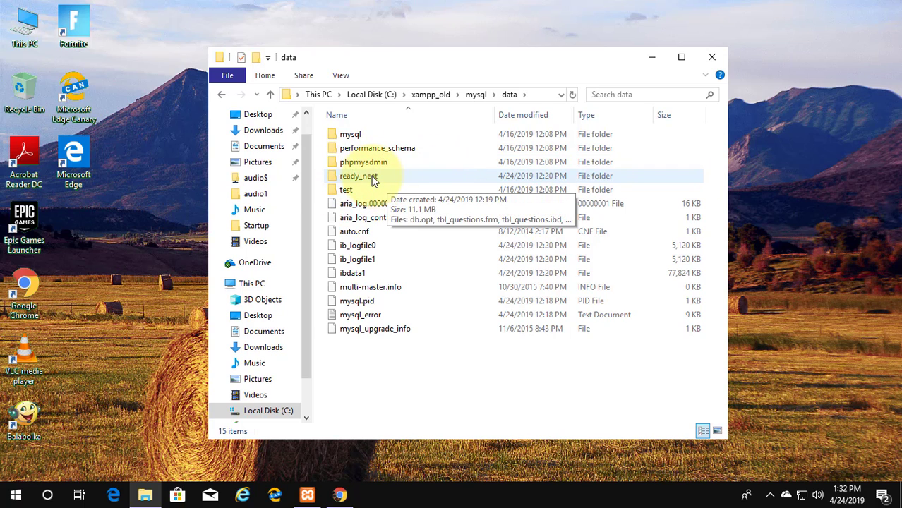
Copy the ready_neet database folder.
click(356, 175)
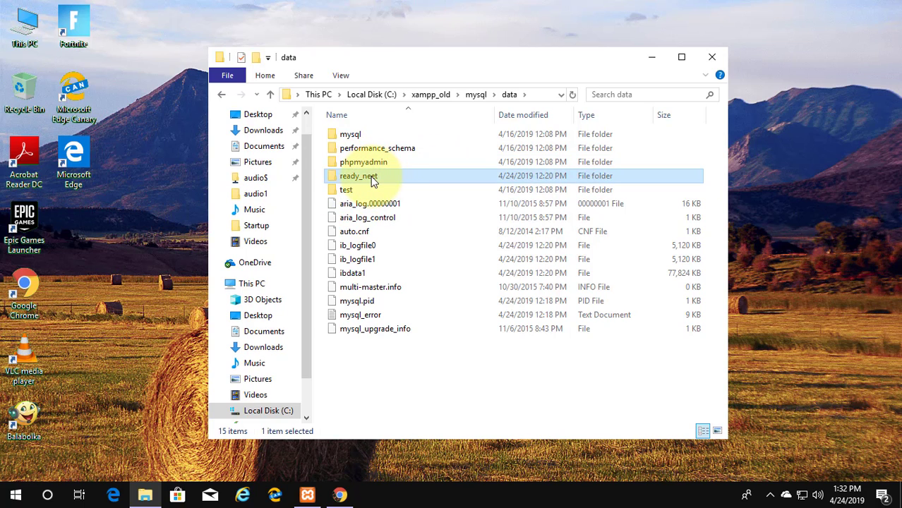
right_click(355, 175)
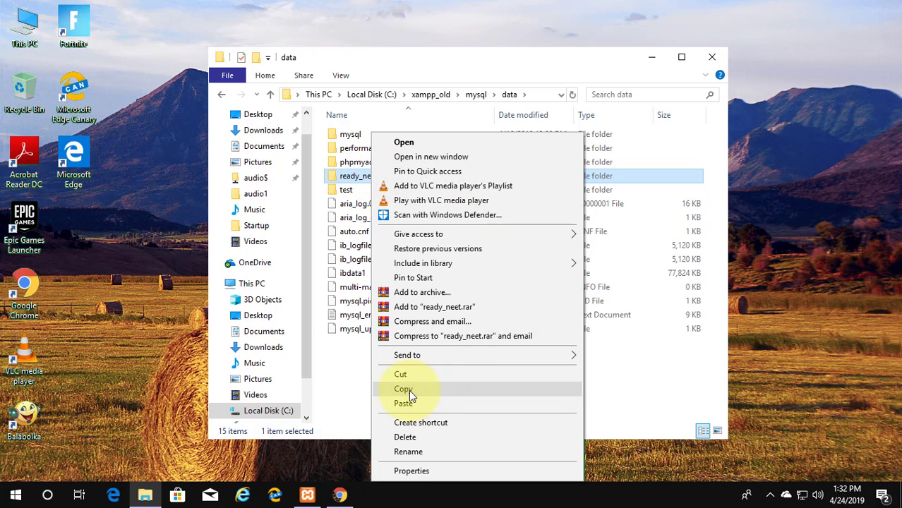
click(404, 389)
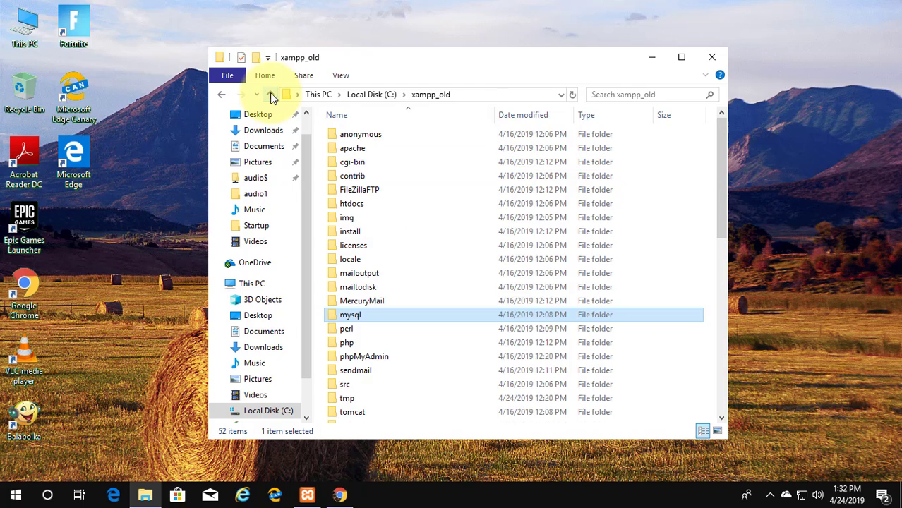
Browse back to C:\xampp\mysql\data of the new installation.
click(271, 93)
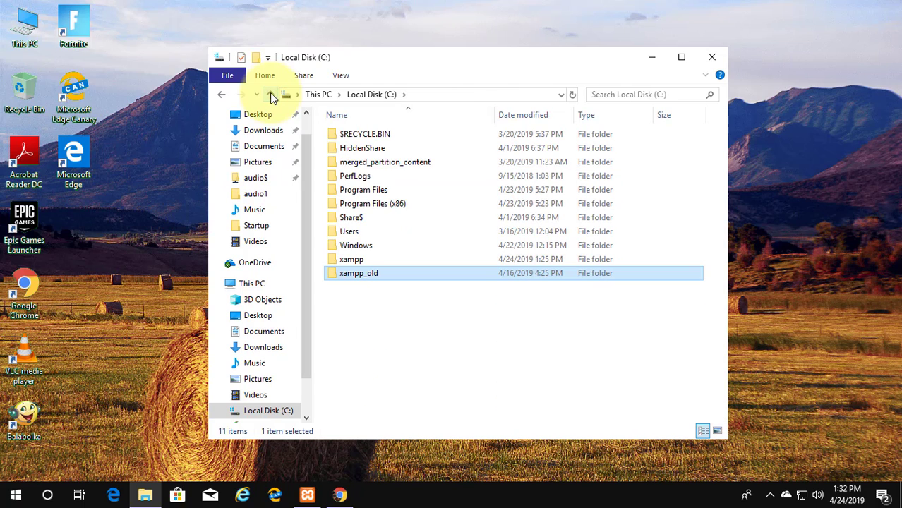
double_click(351, 259)
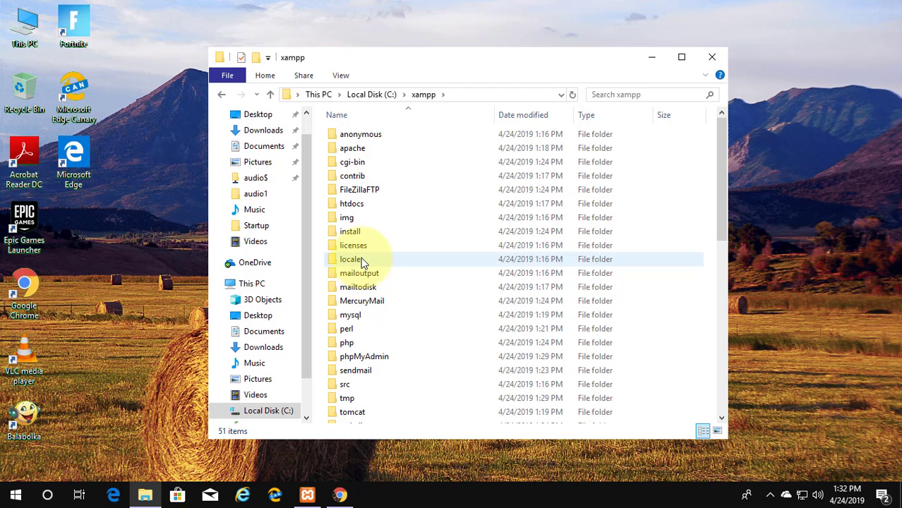
mouse_move(373, 280)
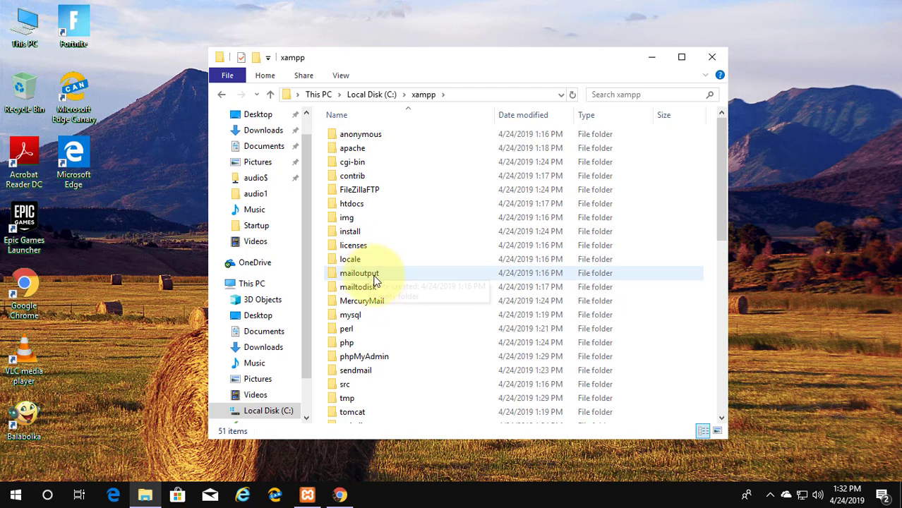
double_click(350, 313)
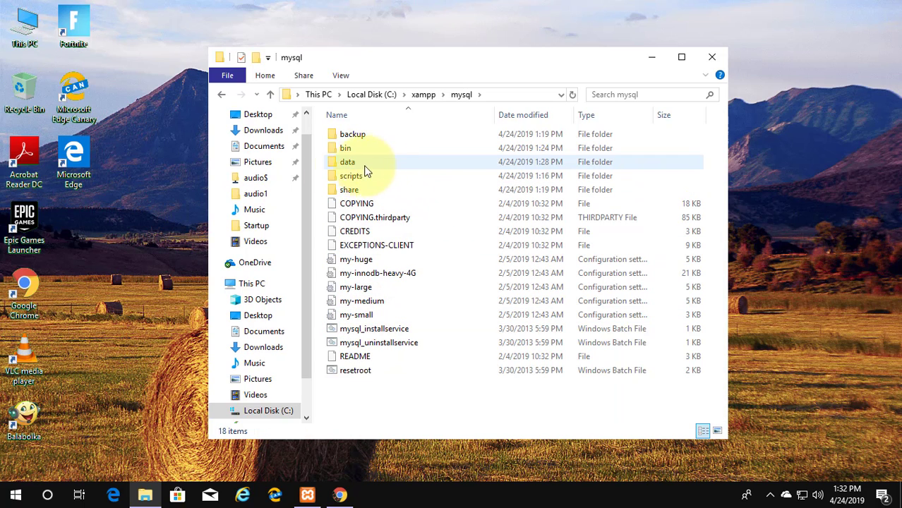
double_click(348, 161)
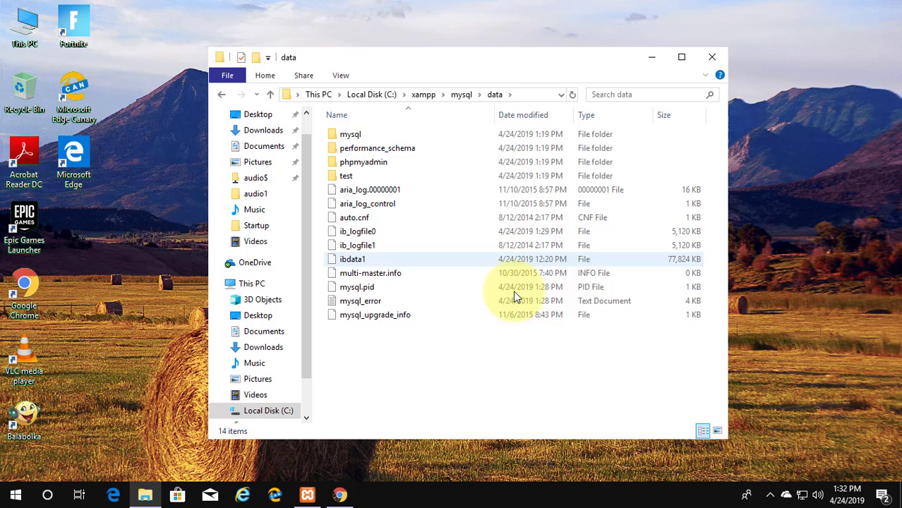
Paste the ready_neet folder into the new data folder.
right_click(390, 359)
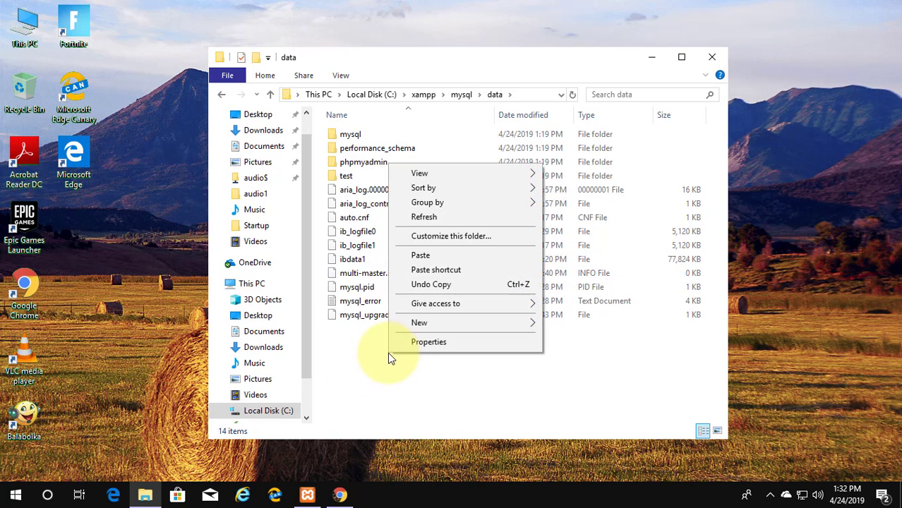
click(421, 255)
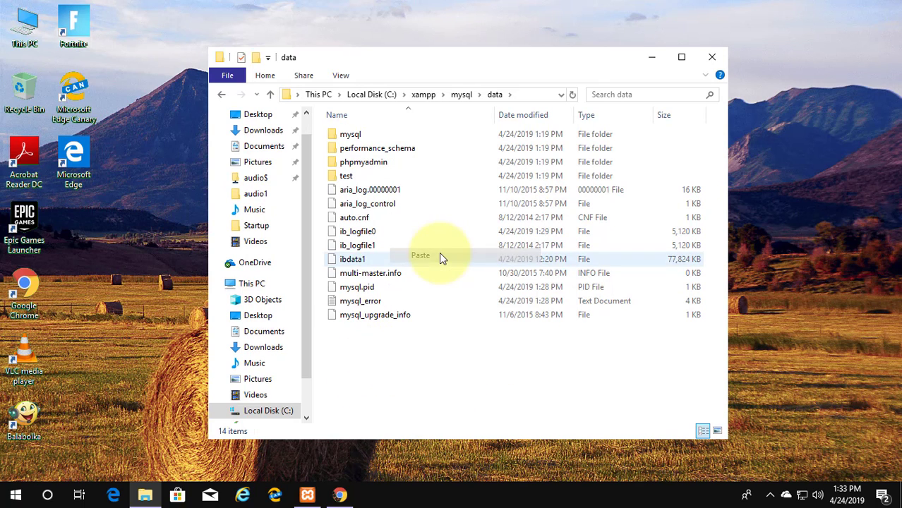
click(420, 254)
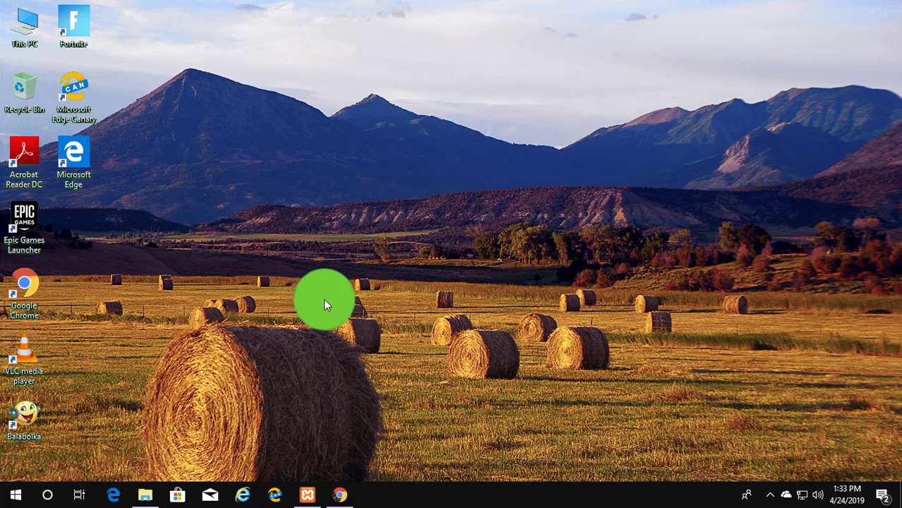
Start Apache and MySQL in XAMPP Control Panel and close it.
click(308, 494)
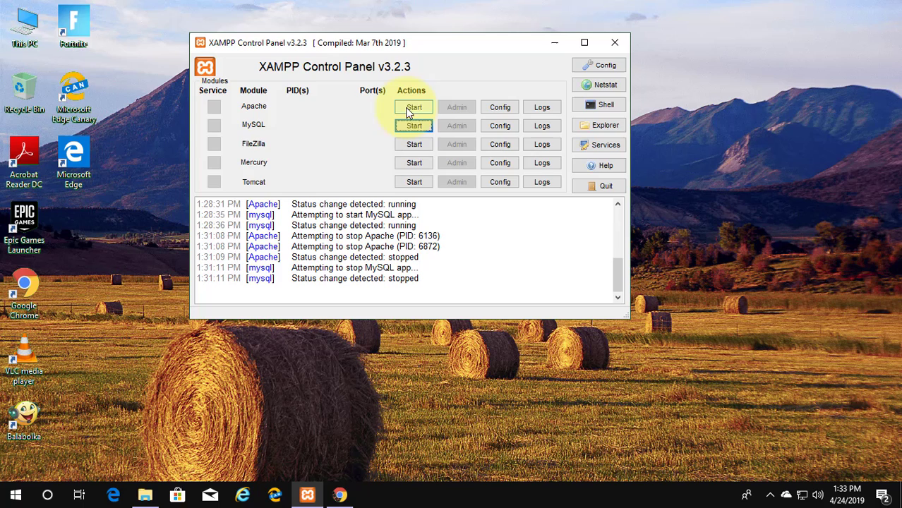
click(412, 107)
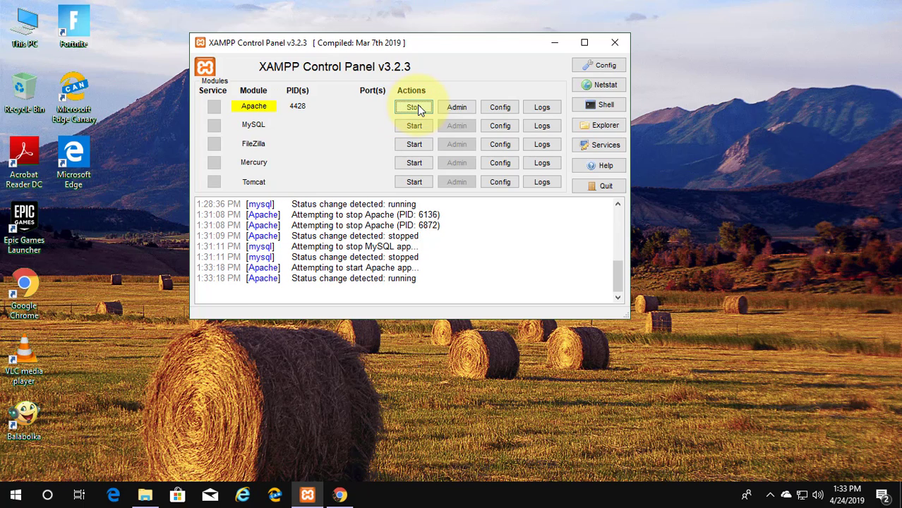
click(413, 107)
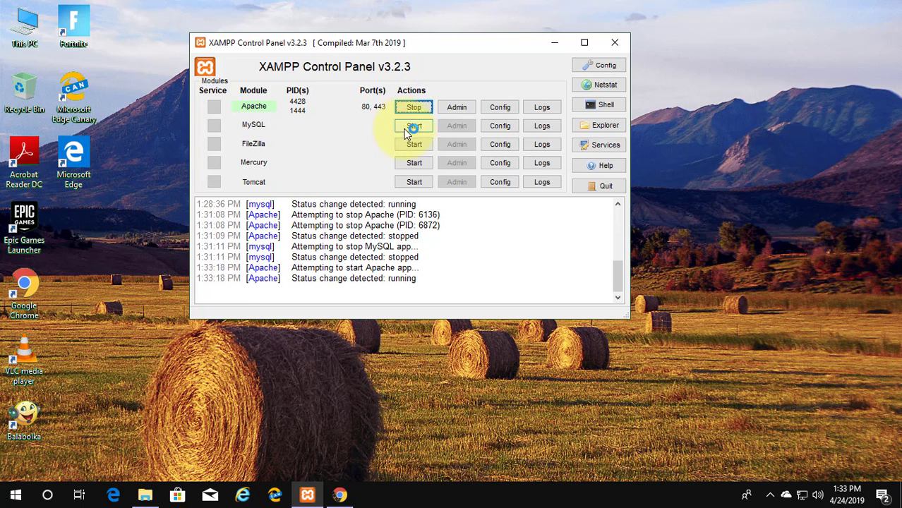
click(413, 125)
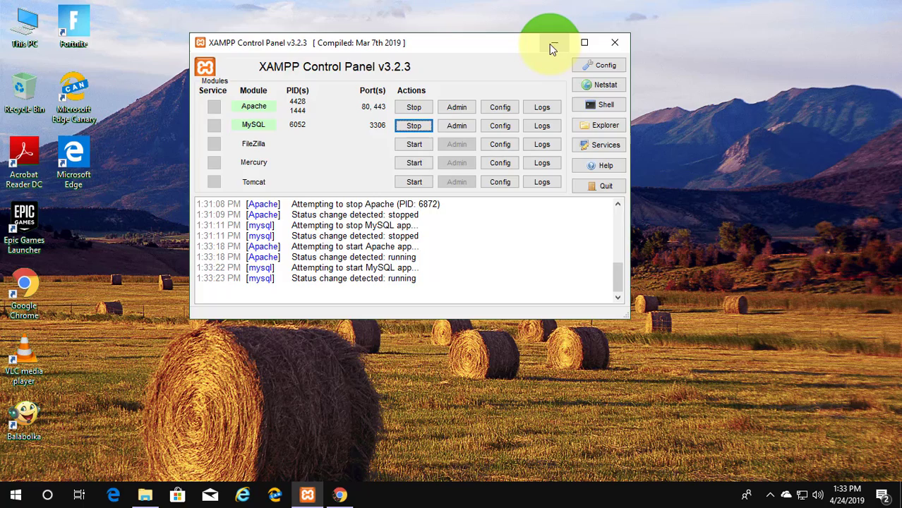
click(550, 42)
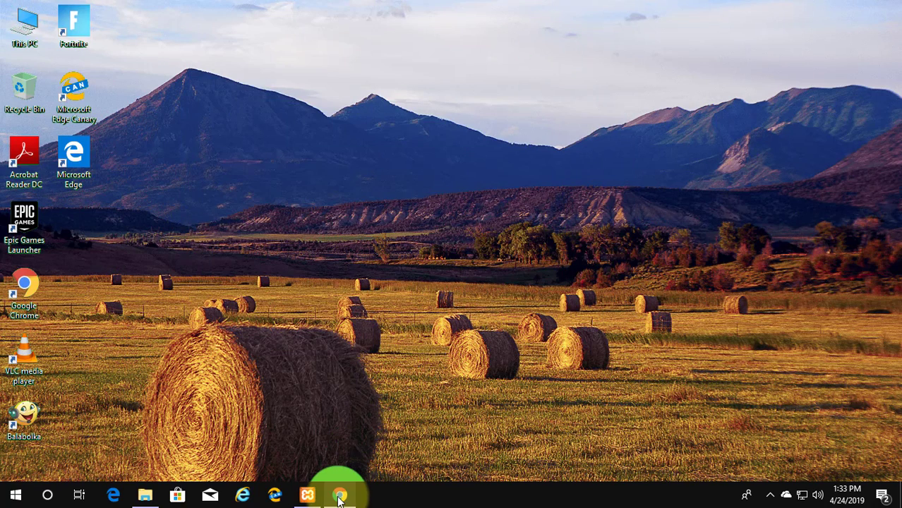
Open localhost in Chrome and go to phpMyAdmin from the XAMPP dashboard.
click(339, 494)
text(localhost)
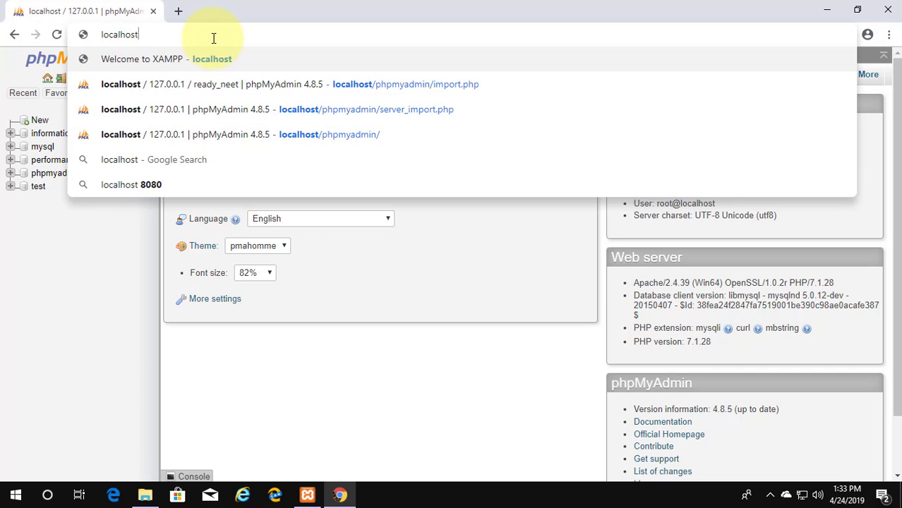
click(182, 48)
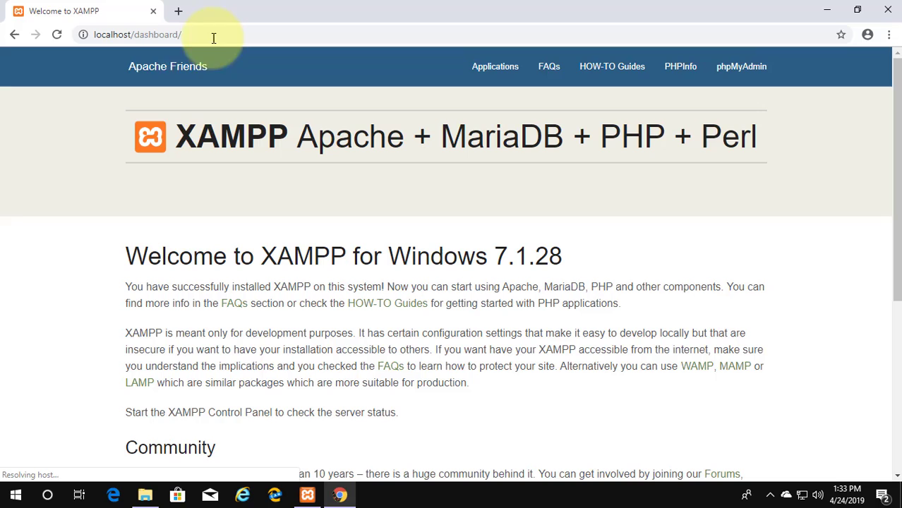
click(740, 66)
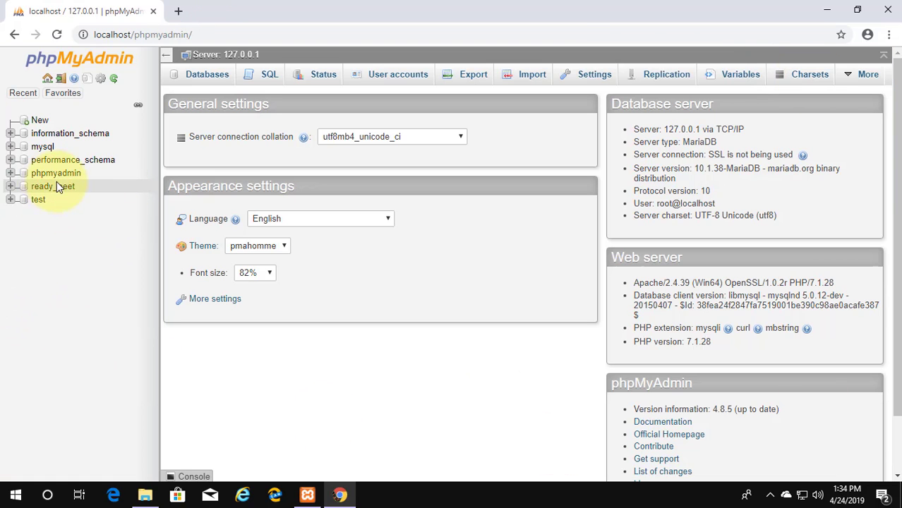
mouse_move(49, 189)
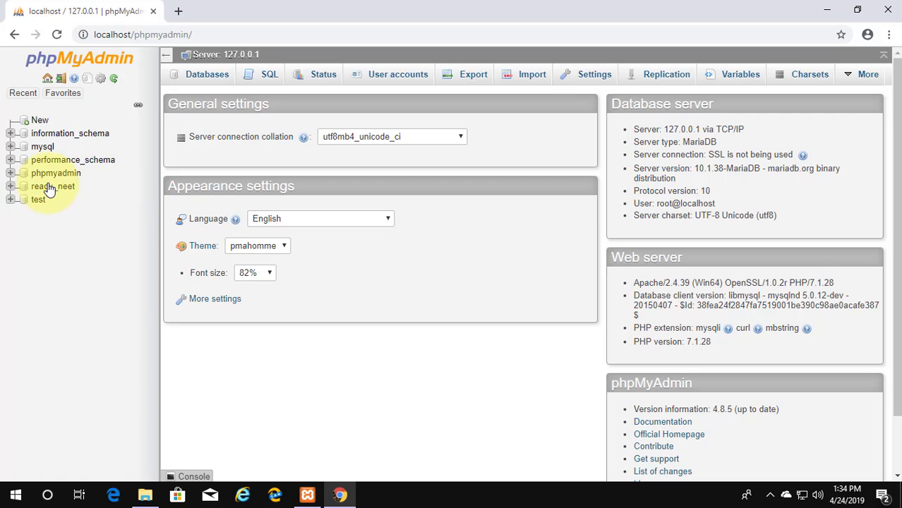
Open the ready_neet database to list its eight tables.
click(44, 187)
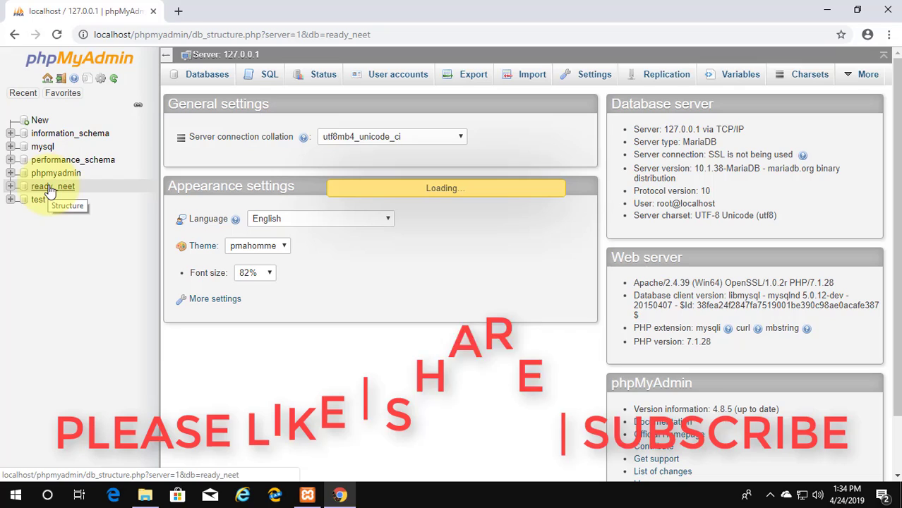
click(44, 187)
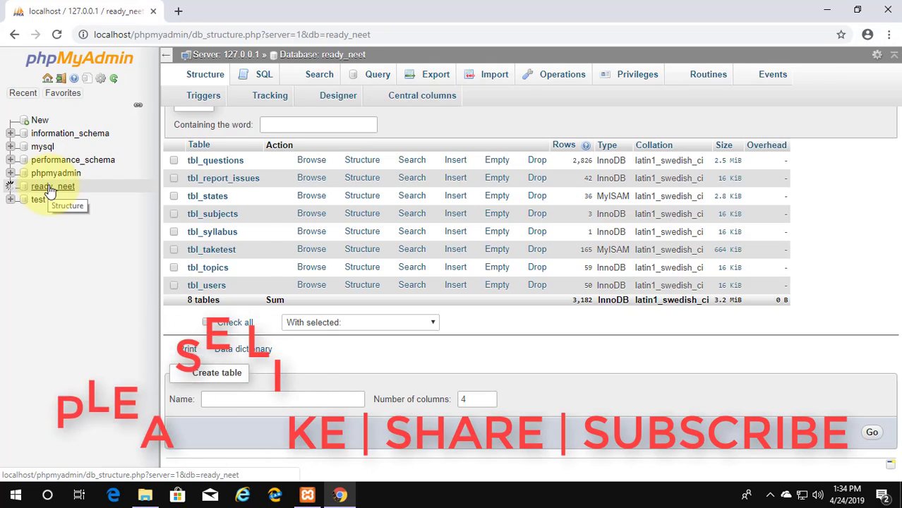